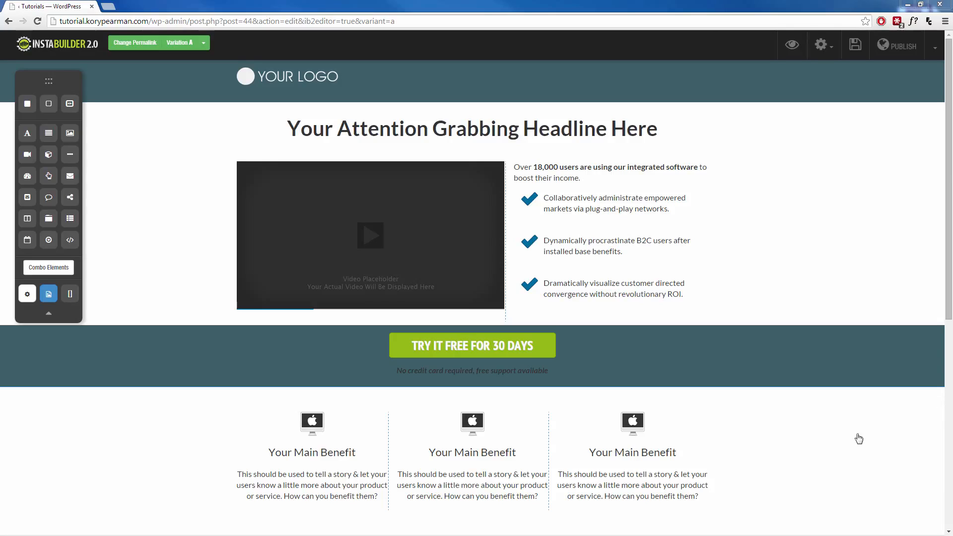
mouse_move(789, 260)
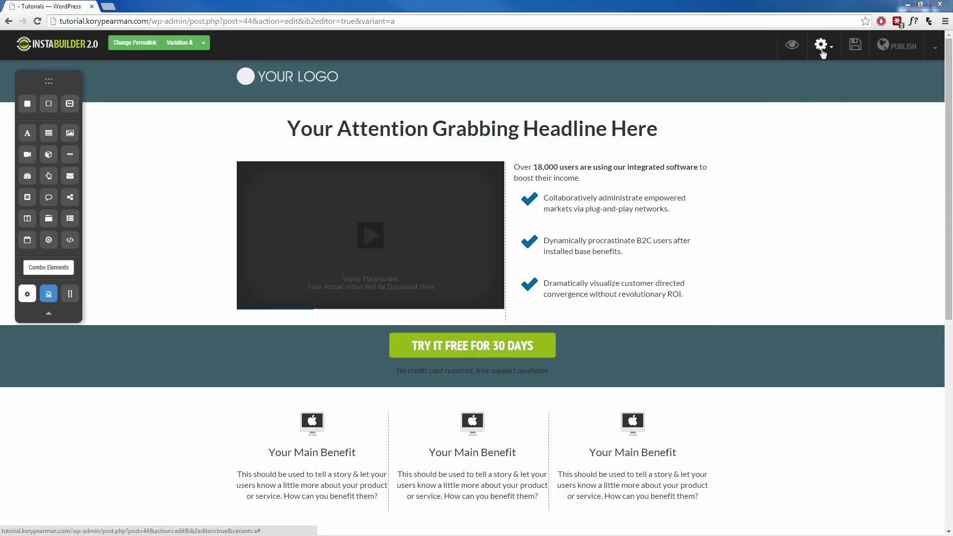
Step: Open the Attention Bar settings from the page settings gear menu
left_click(820, 46)
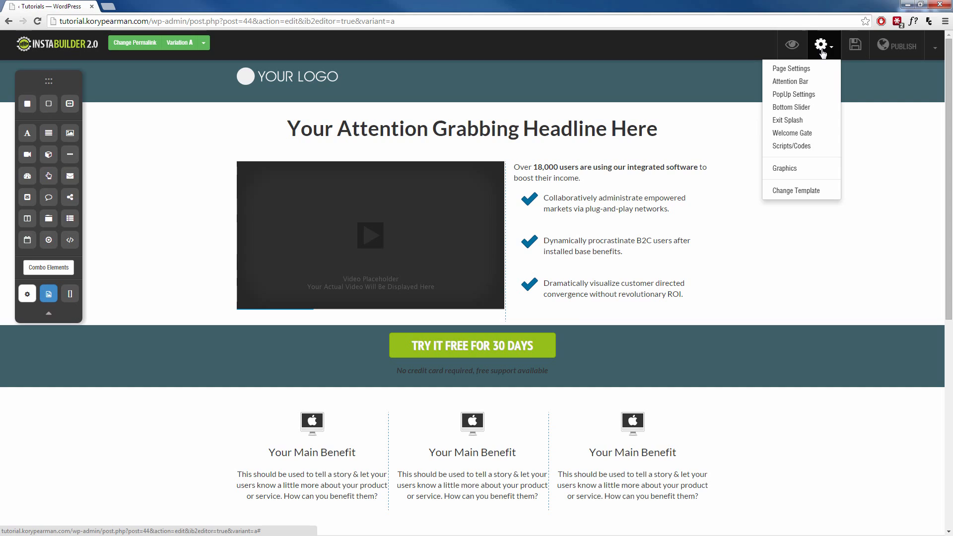
left_click(790, 81)
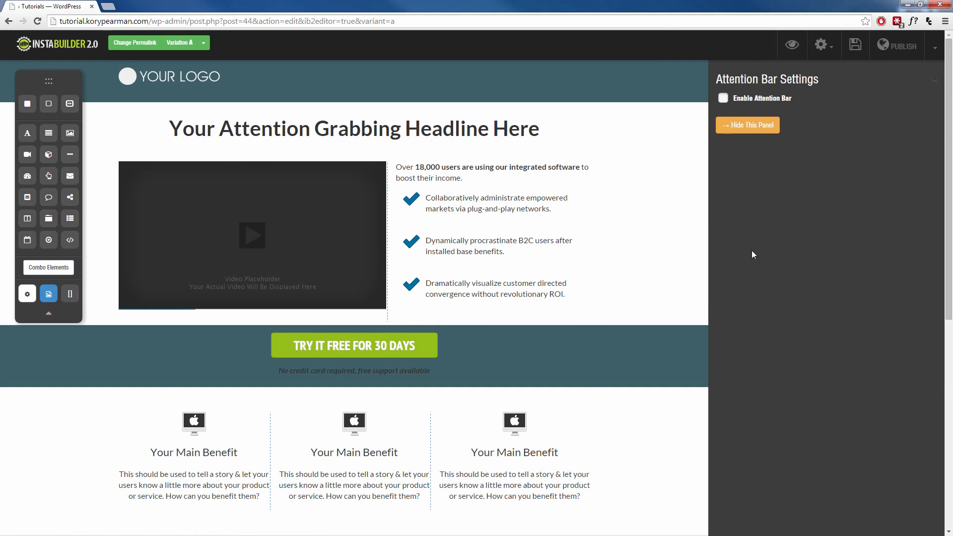
mouse_move(764, 188)
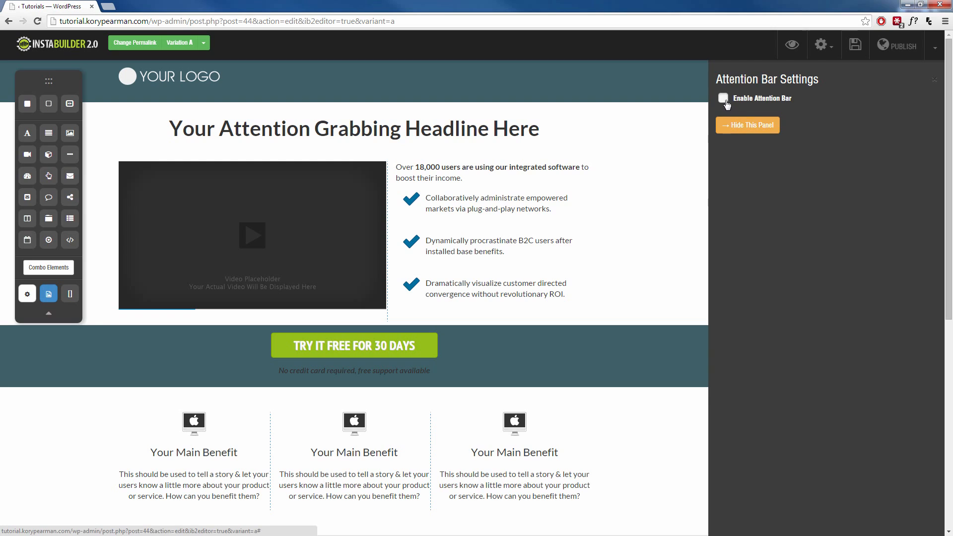
Step: Enable the attention bar, loading every time the page is loaded
left_click(723, 98)
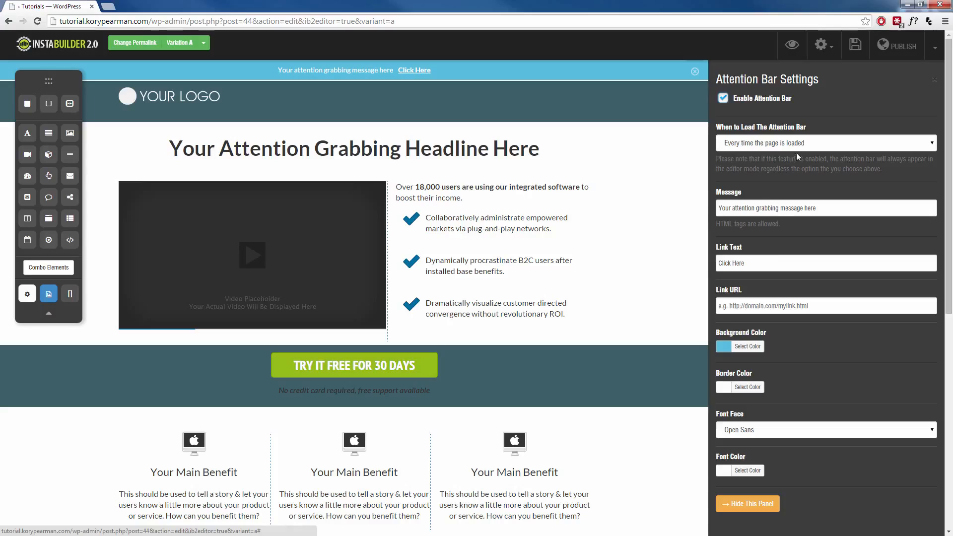
mouse_move(826, 147)
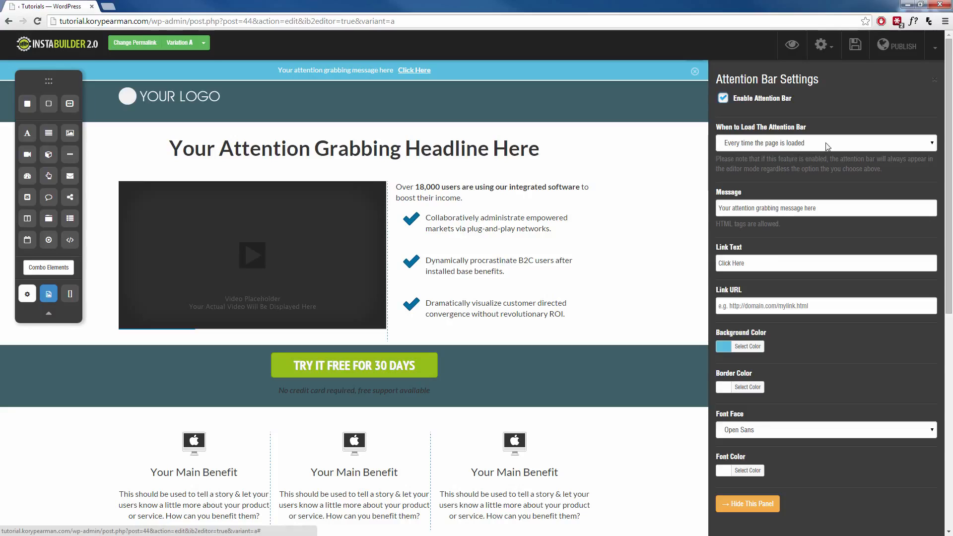
left_click(824, 142)
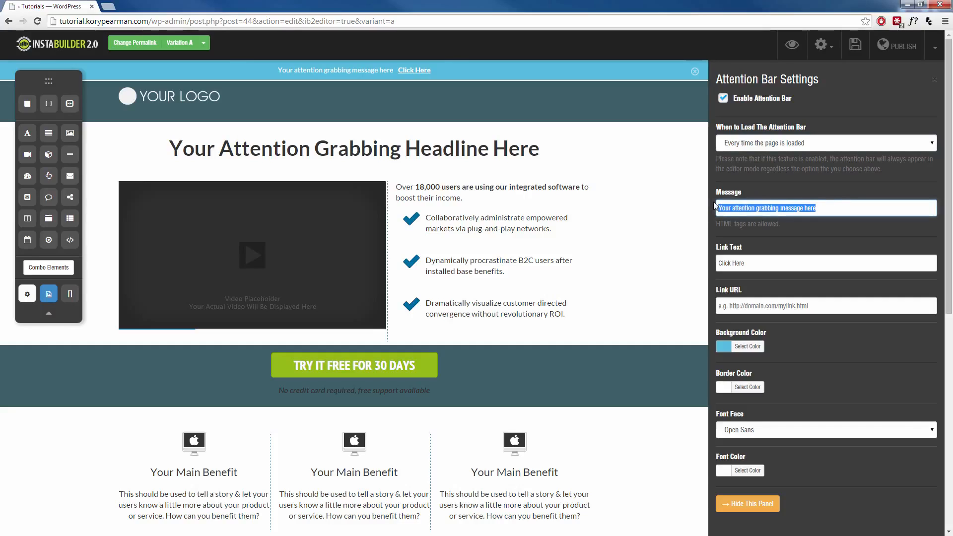
Step: Set the bar message to 'Have any questions? Don't hesitate to contact us!'
type("Have any questions? Don't hesitate to contact us!")
left_click(826, 262)
type(" To Chat With A Live Person!")
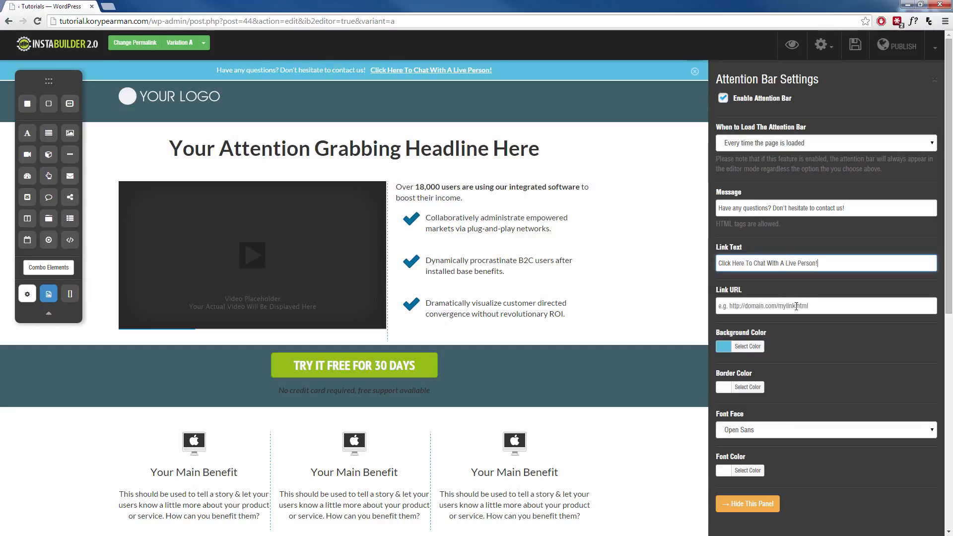
left_click(825, 306)
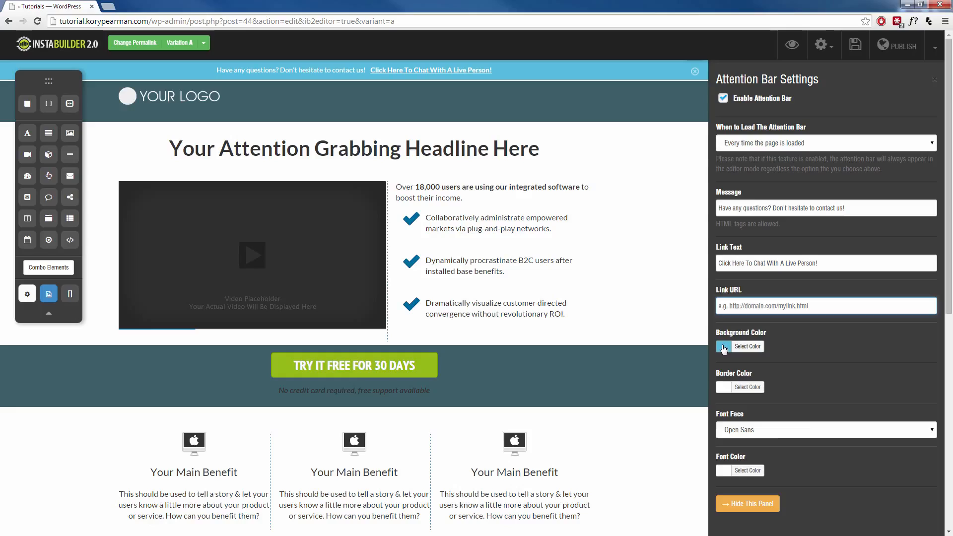
Step: Set the attention bar background colour to bright red
left_click(747, 347)
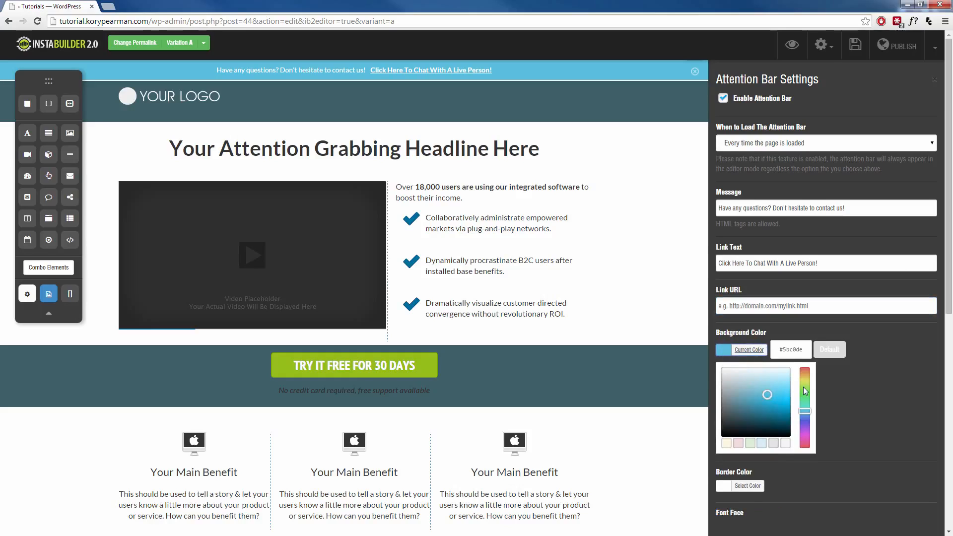
left_click(804, 371)
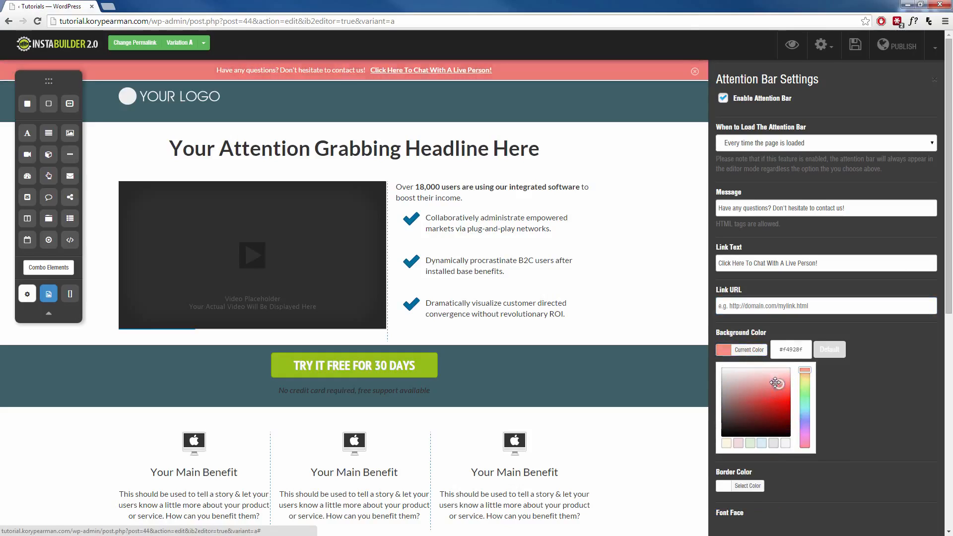
left_click(783, 388)
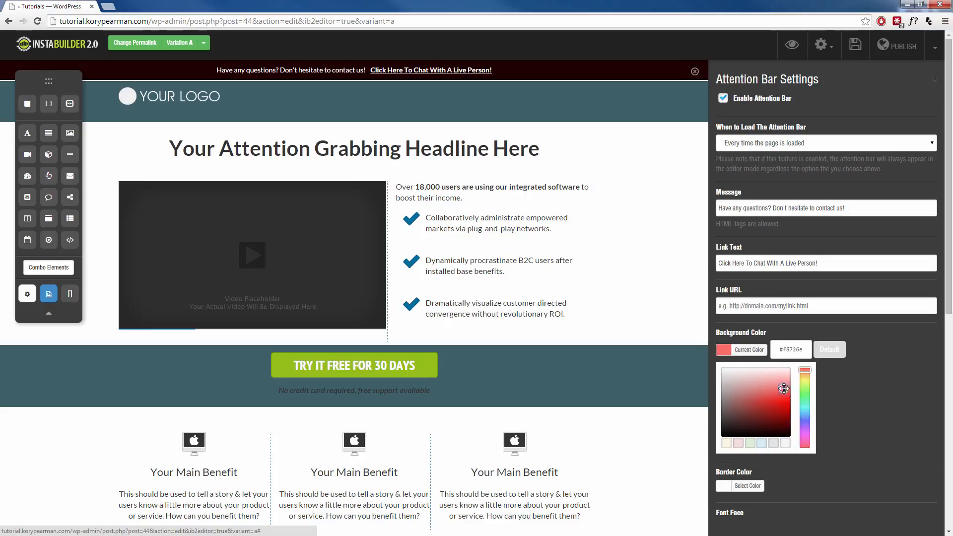
left_click(784, 397)
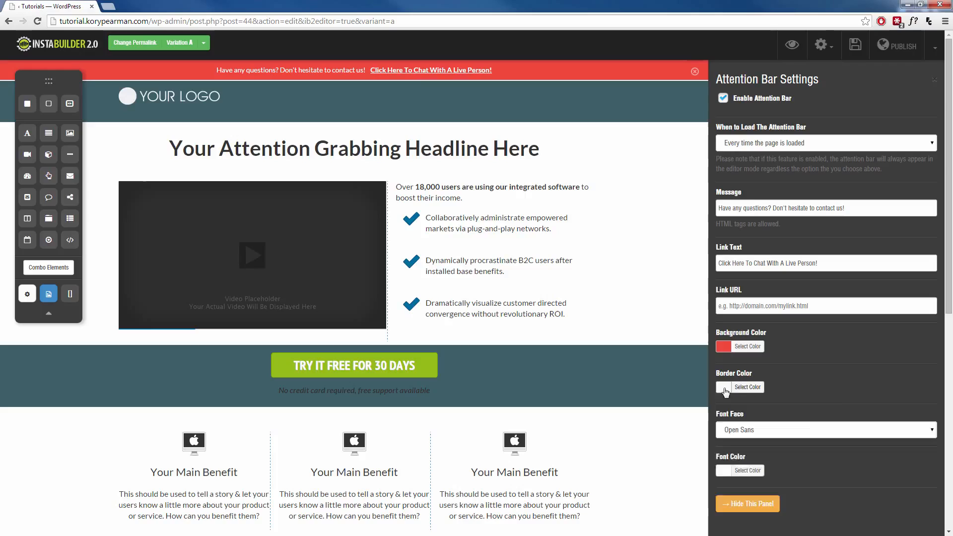
Step: Pick a border colour shade for the attention bar
left_click(747, 387)
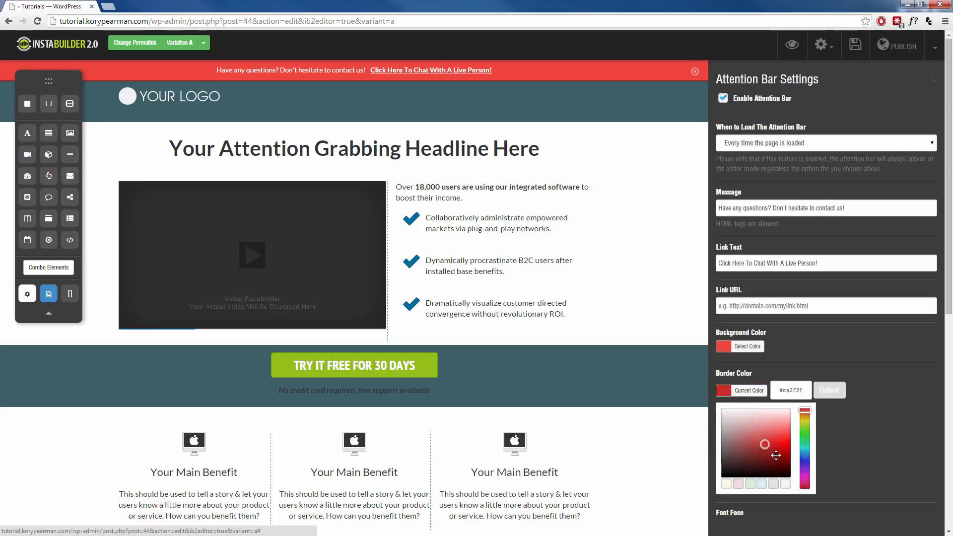
left_click(723, 474)
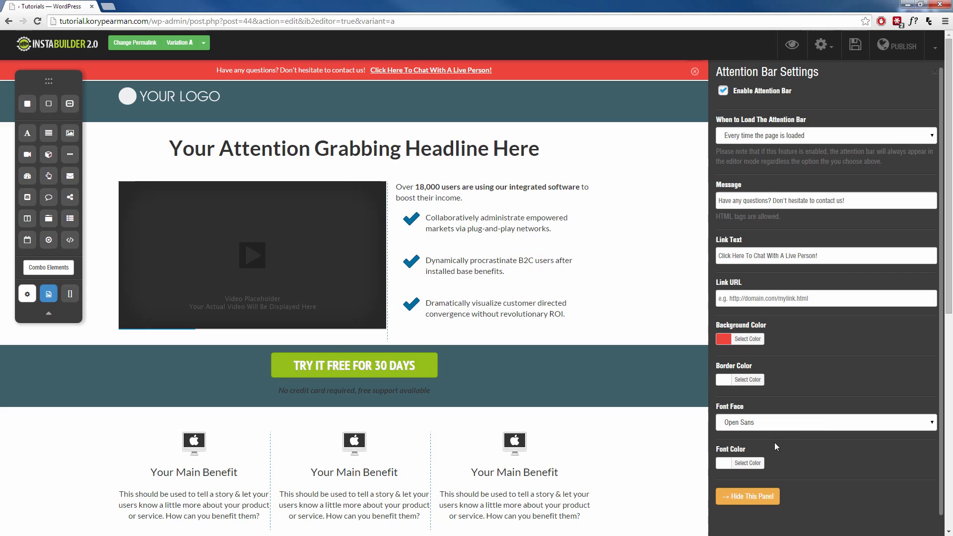
Step: Hide the attention bar panel and preview the page live
left_click(748, 496)
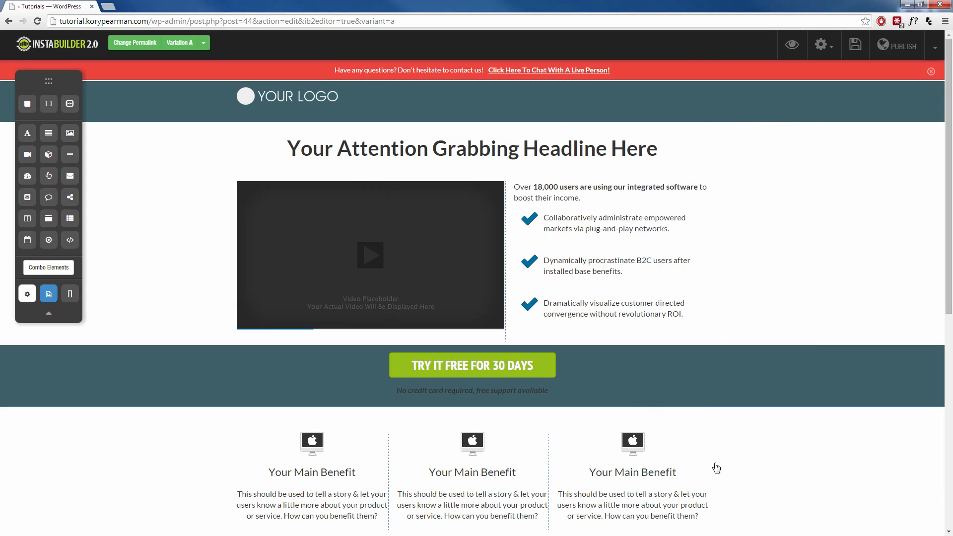
mouse_move(778, 100)
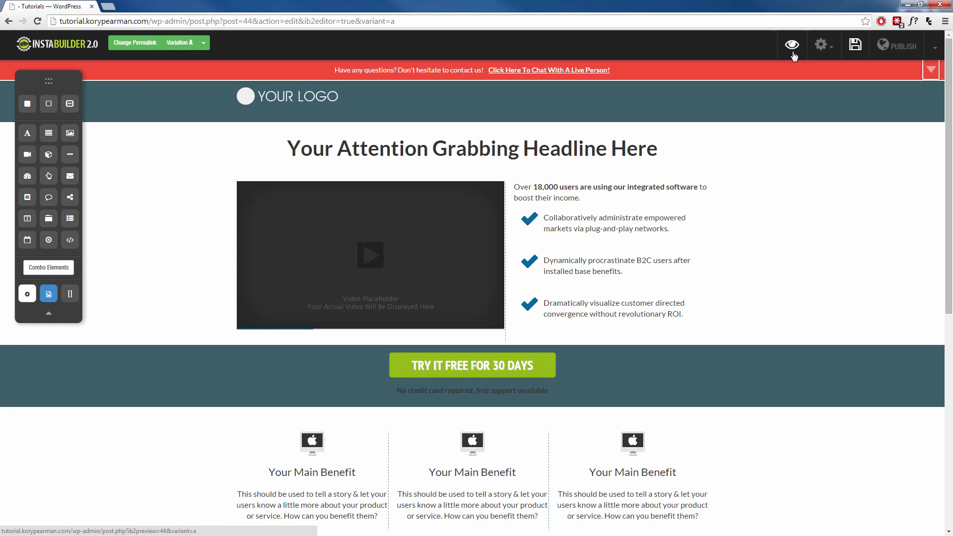
left_click(792, 45)
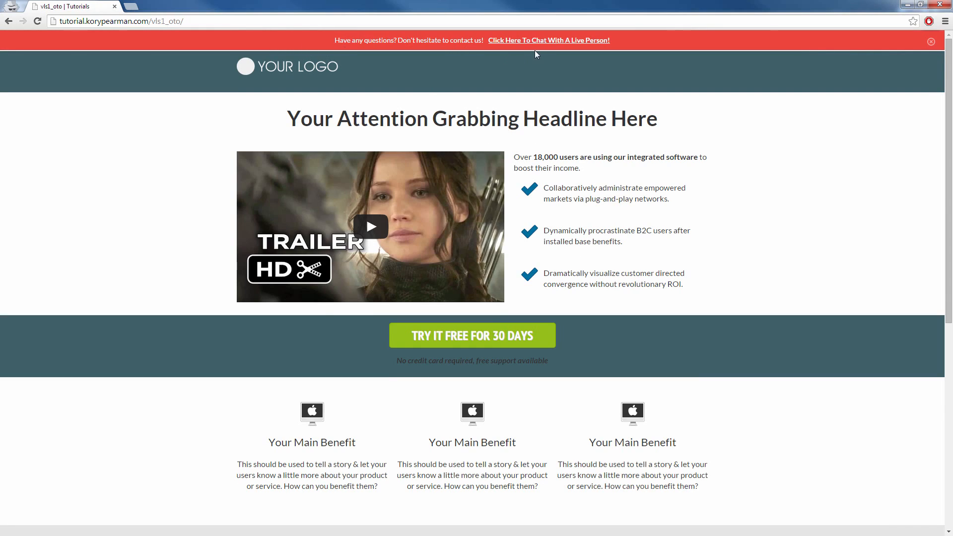
Step: Scroll the live page to check the red contact-us attention bar
scroll("down", 3)
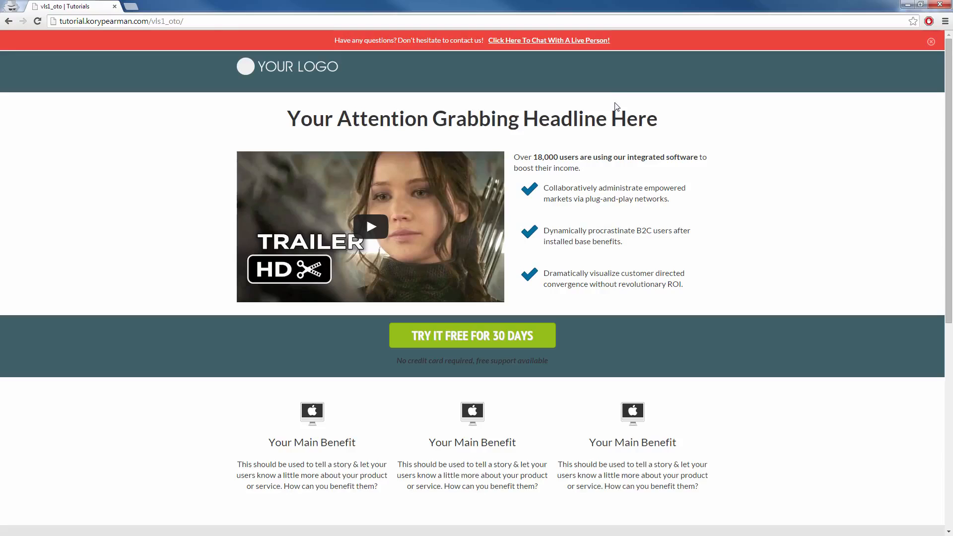
mouse_move(570, 106)
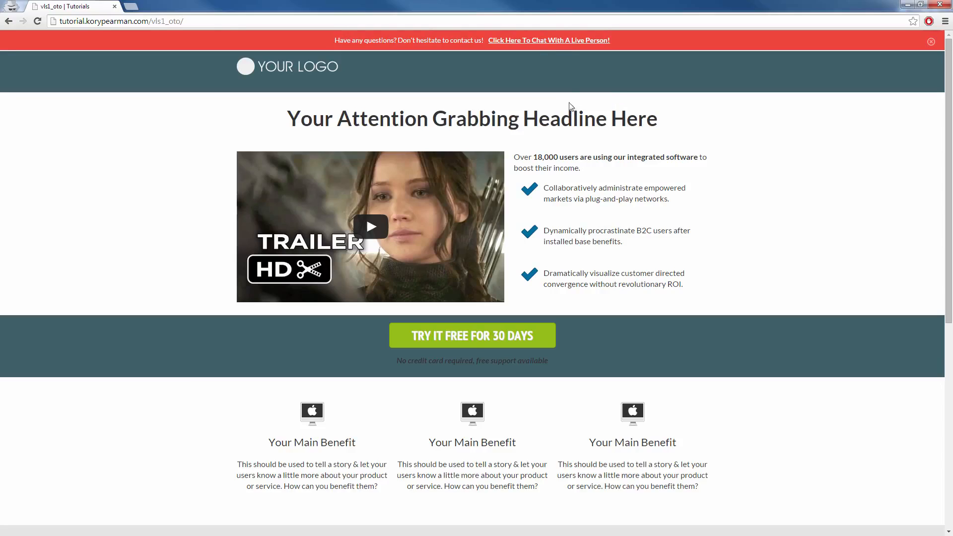
mouse_move(634, 190)
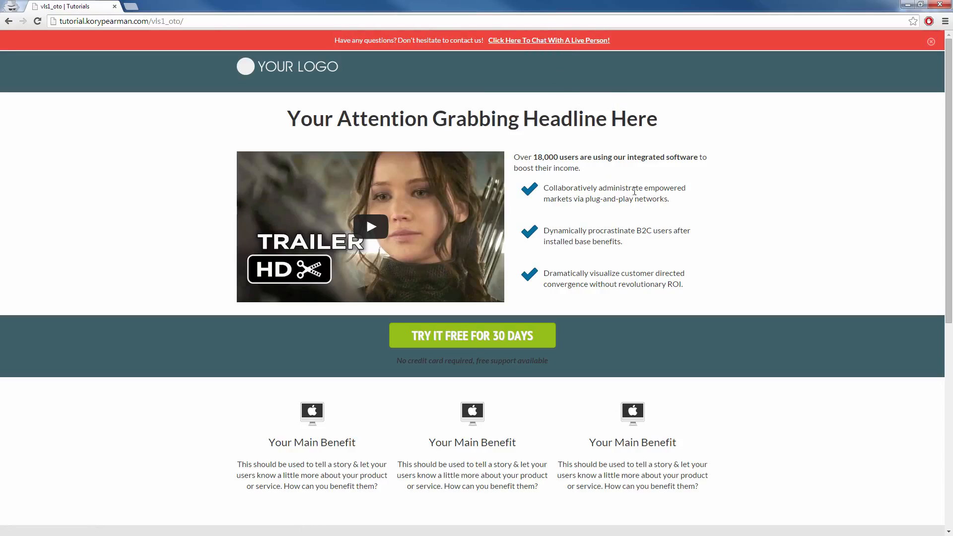